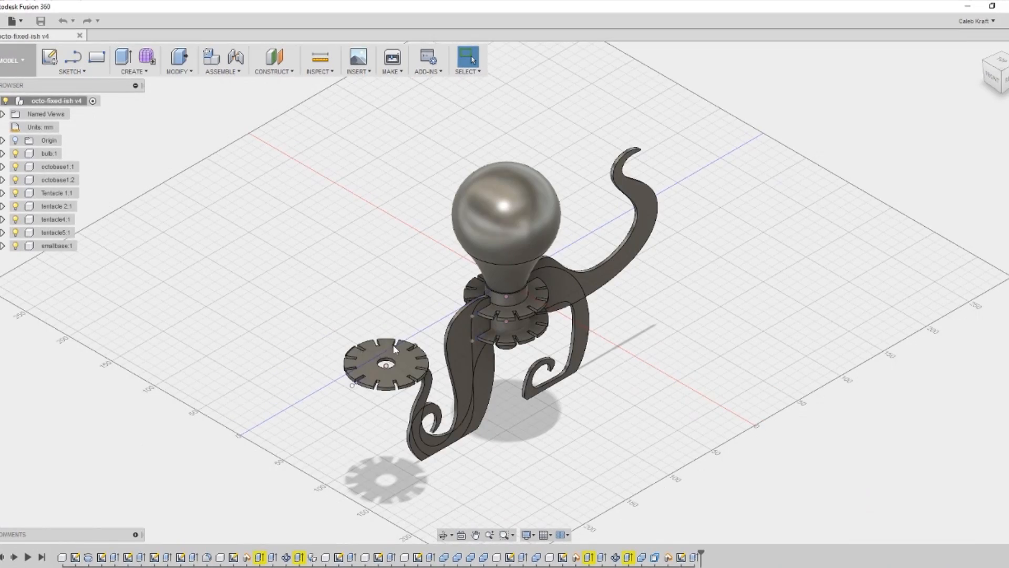
Select the loose slotted base disc to view it face-on up close.
left_click(383, 366)
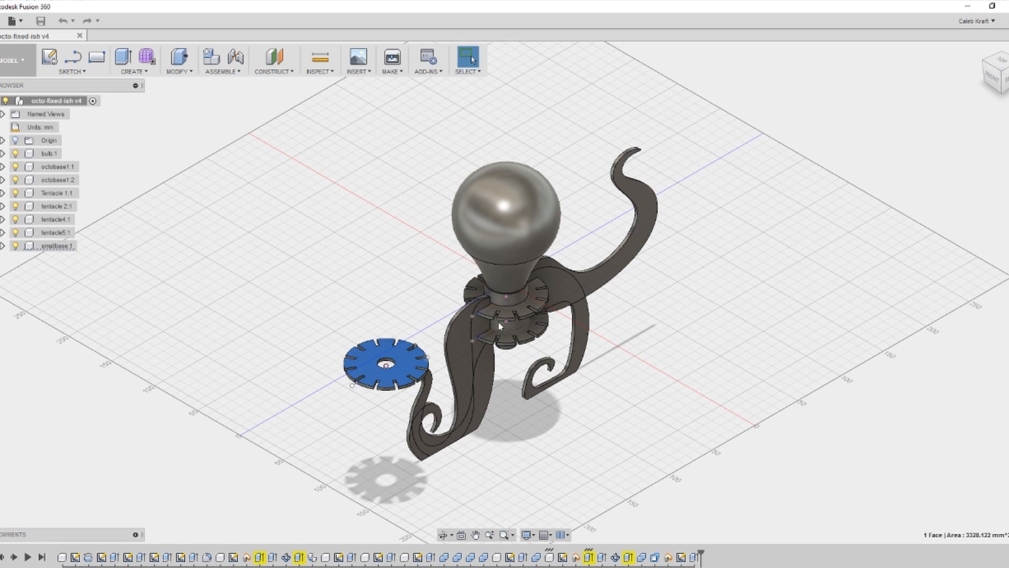
mouse_move(1001, 64)
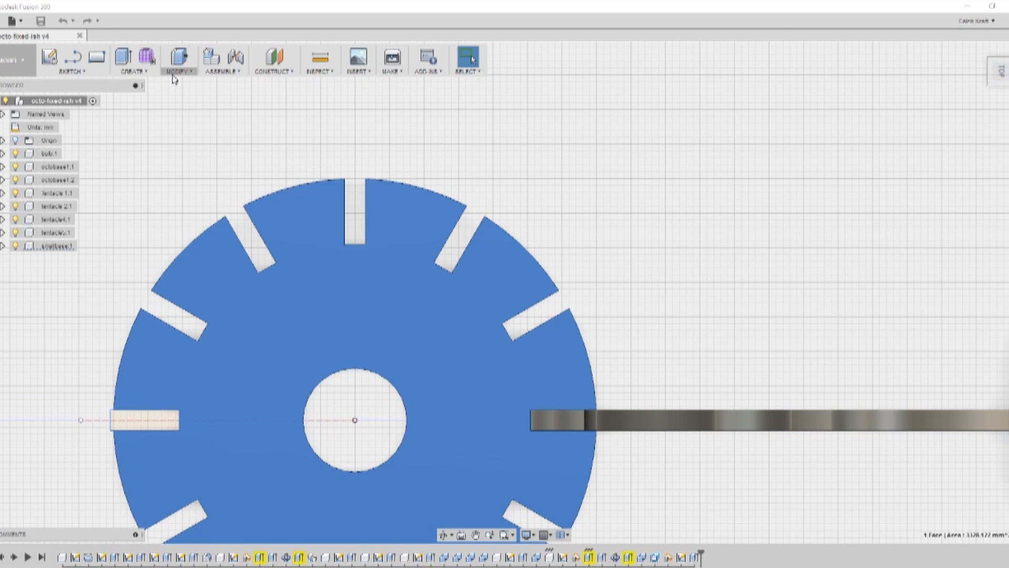
Show the Change Parameters table with stock, socket and Ssocket from the Modify menu.
left_click(179, 62)
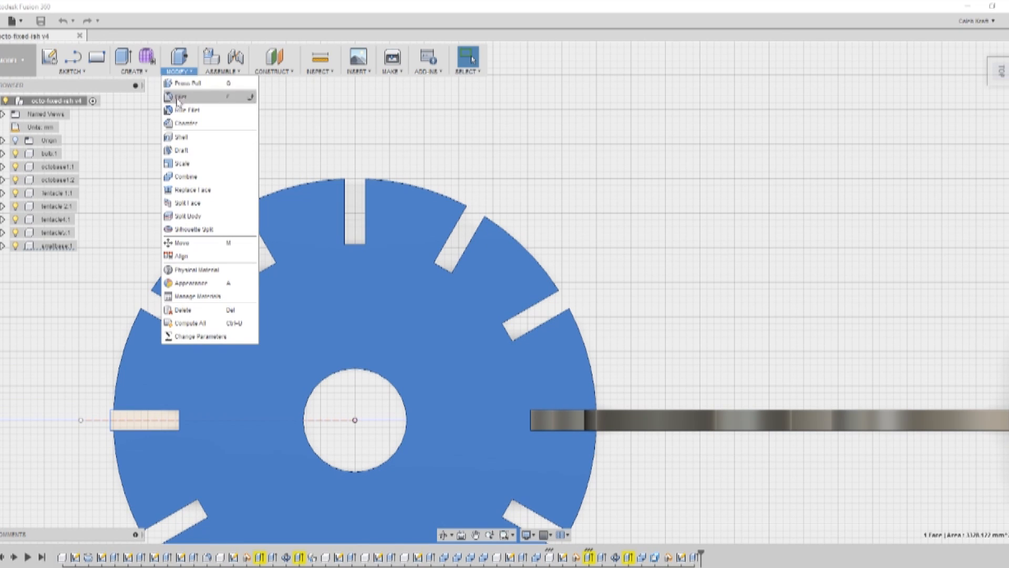
left_click(197, 335)
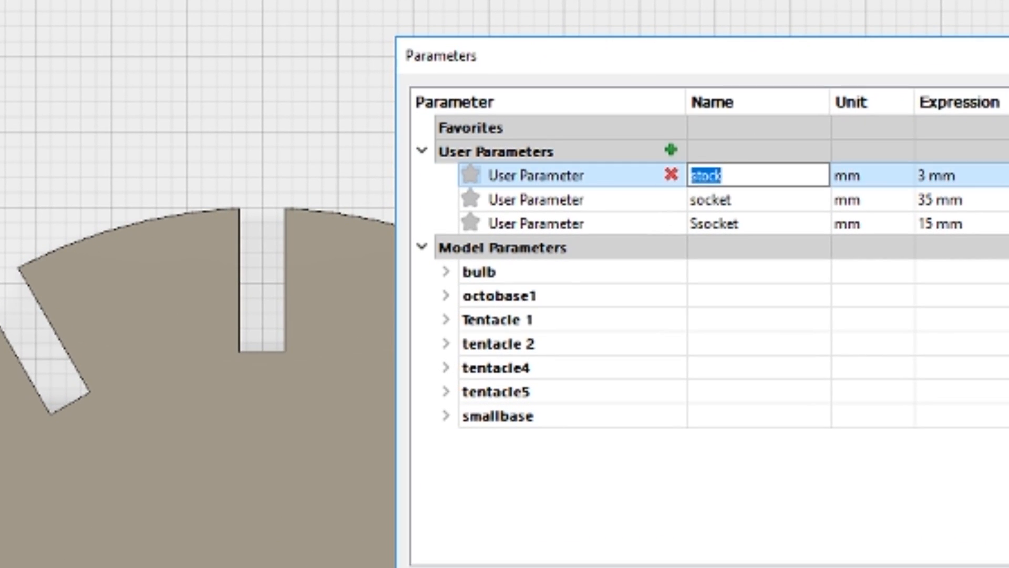
Leave the stock parameter's name as is, keeping its value at 3 mm for now.
left_click(953, 175)
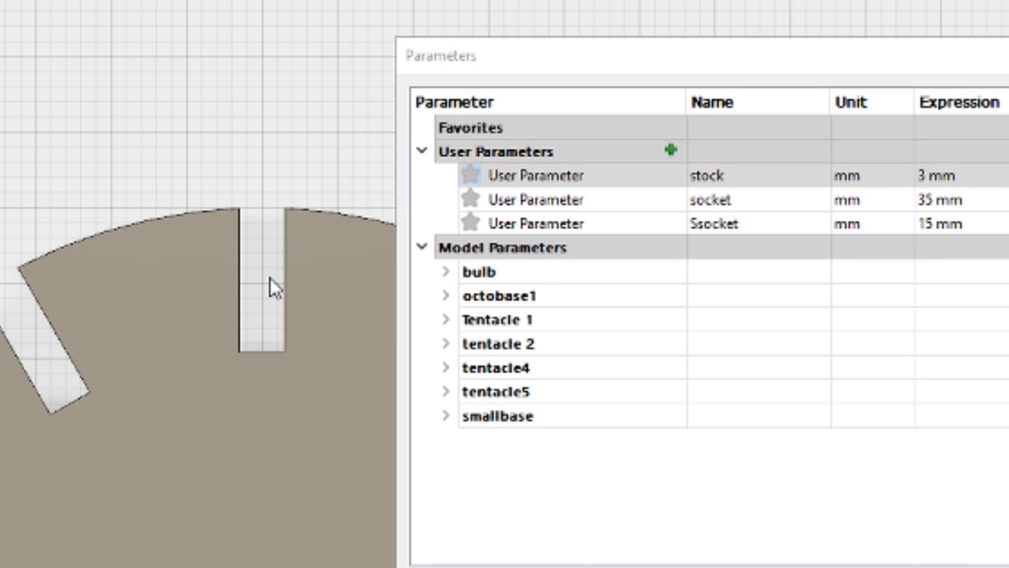
mouse_move(280, 286)
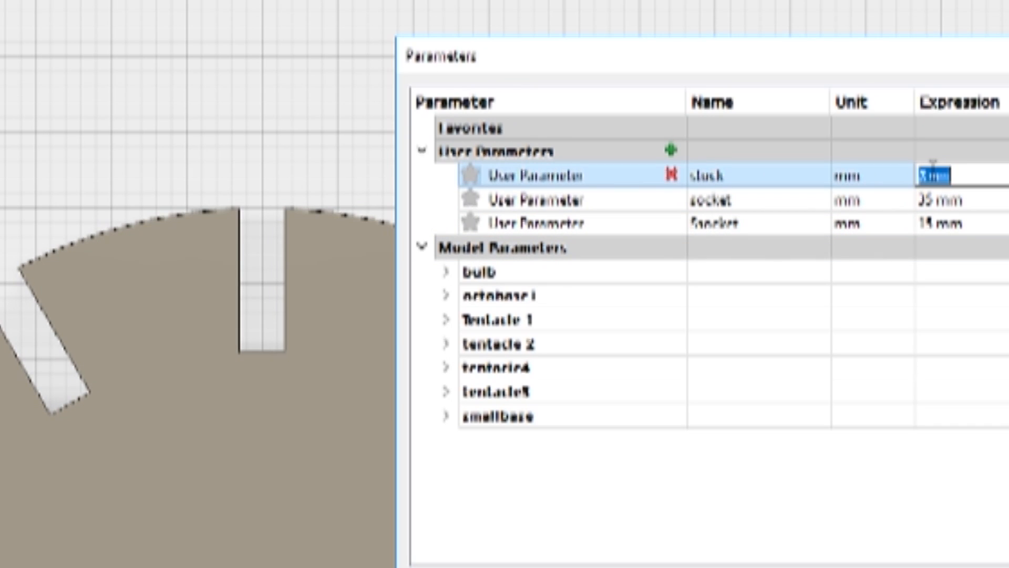
Try stock thicknesses 4, 6 and finally 7 mm, widening the base disc slots.
type("4")
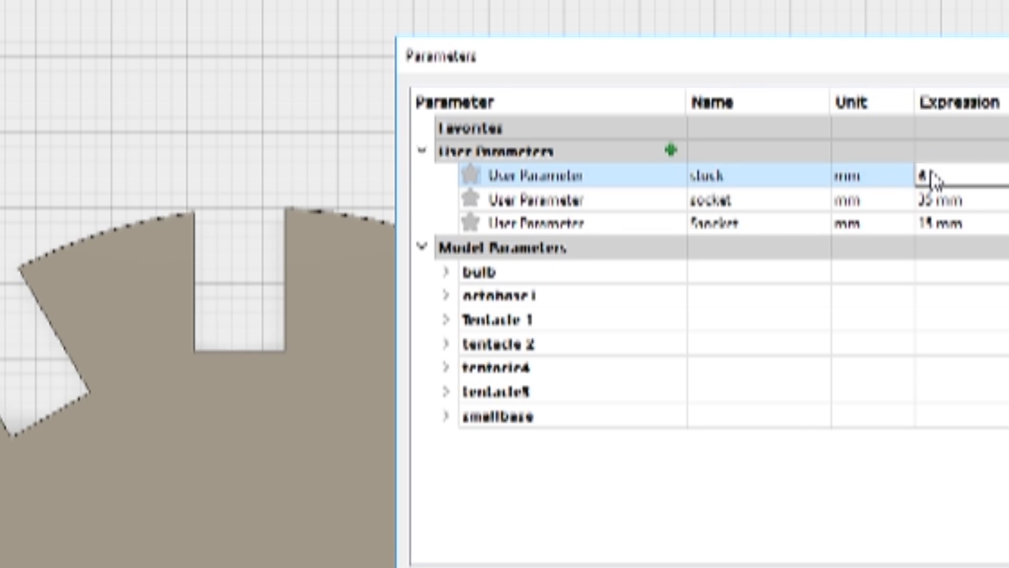
type("6 mm")
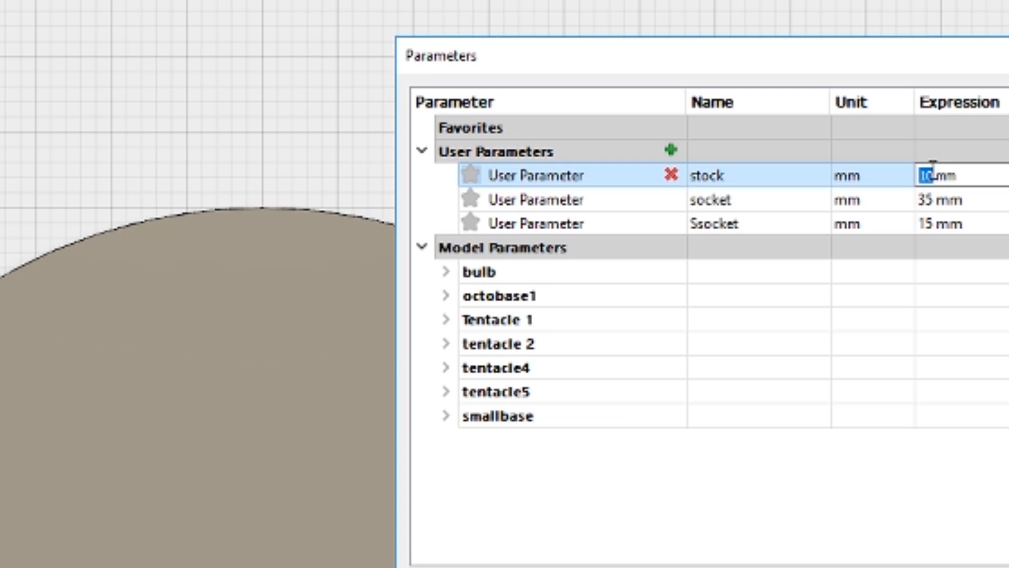
type("7")
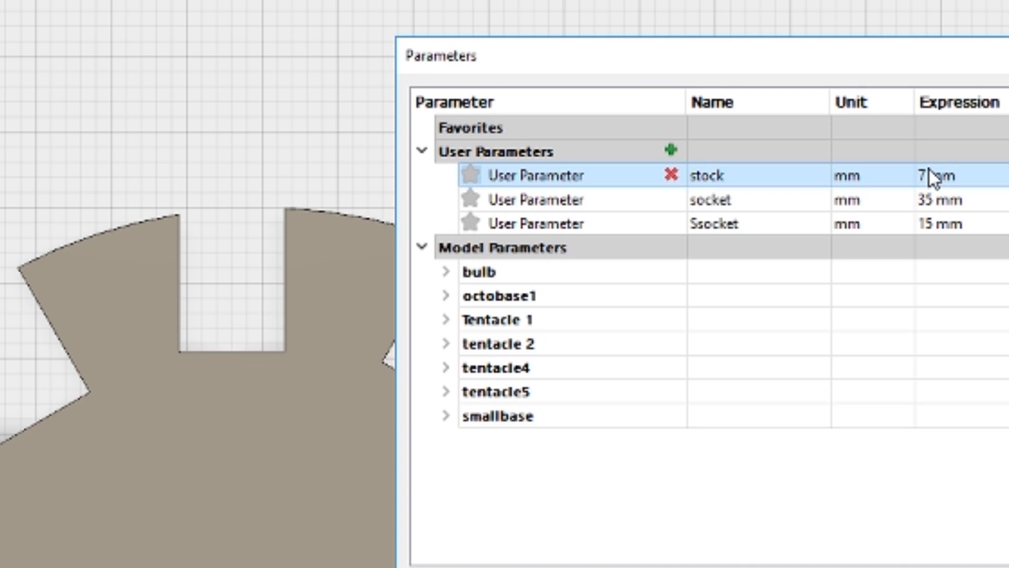
double_click(937, 174)
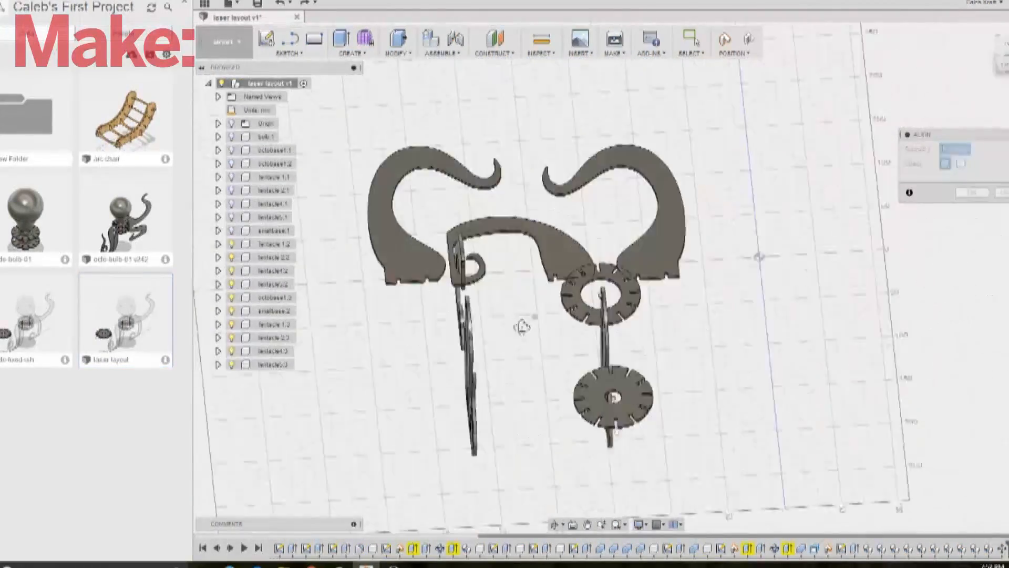
Move the base disc with Modify > Move to lay it flat on the ground plane.
left_click(398, 43)
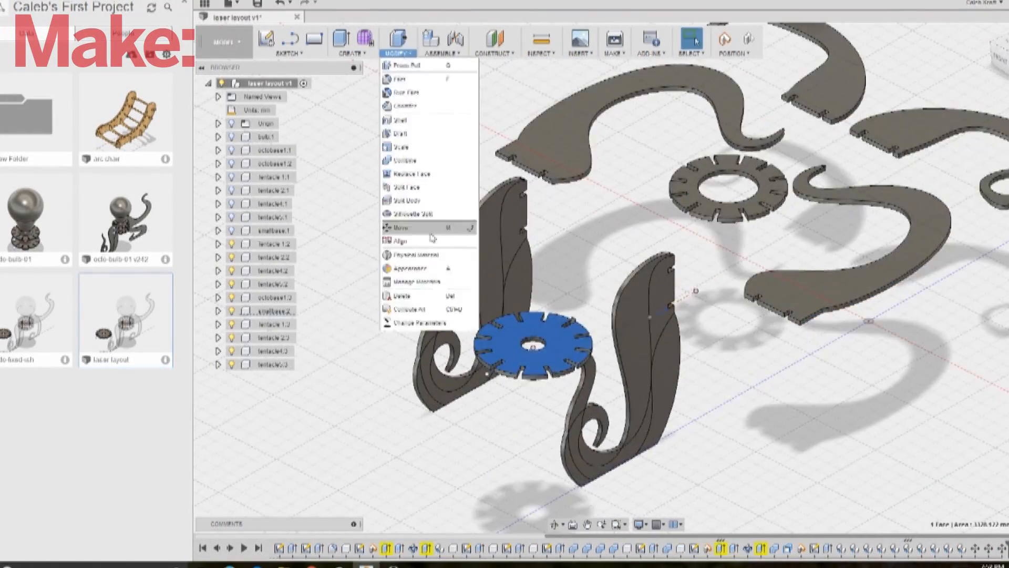
left_click(400, 240)
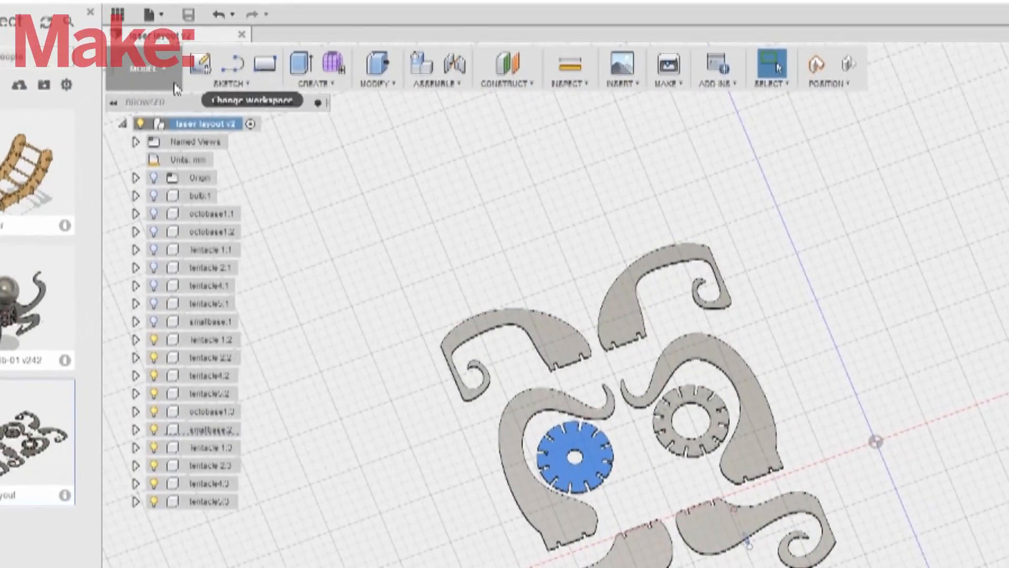
Start a sketch, capture the moved positions, and project the part outlines into it.
left_click(769, 68)
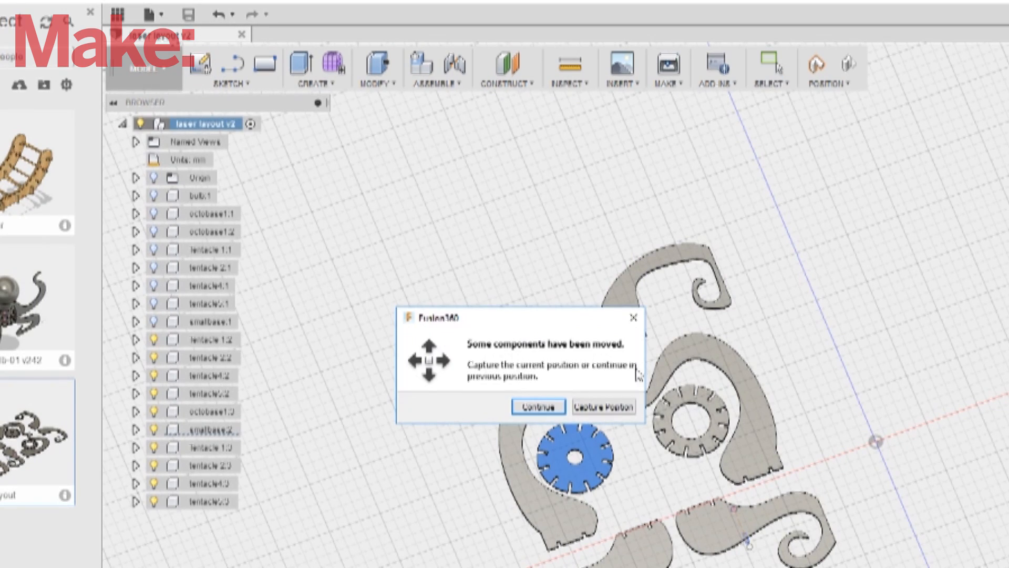
left_click(537, 406)
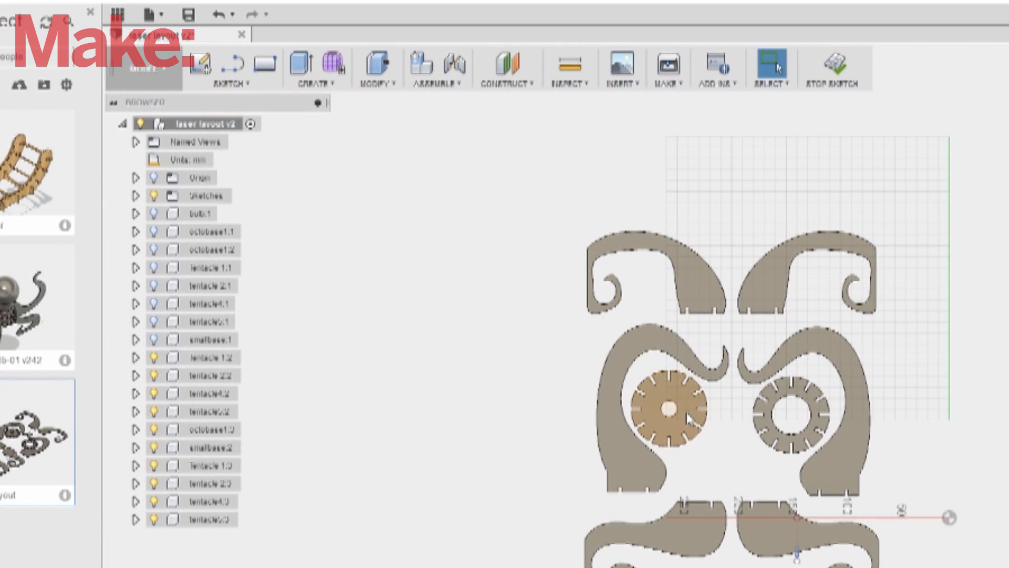
right_click(650, 403)
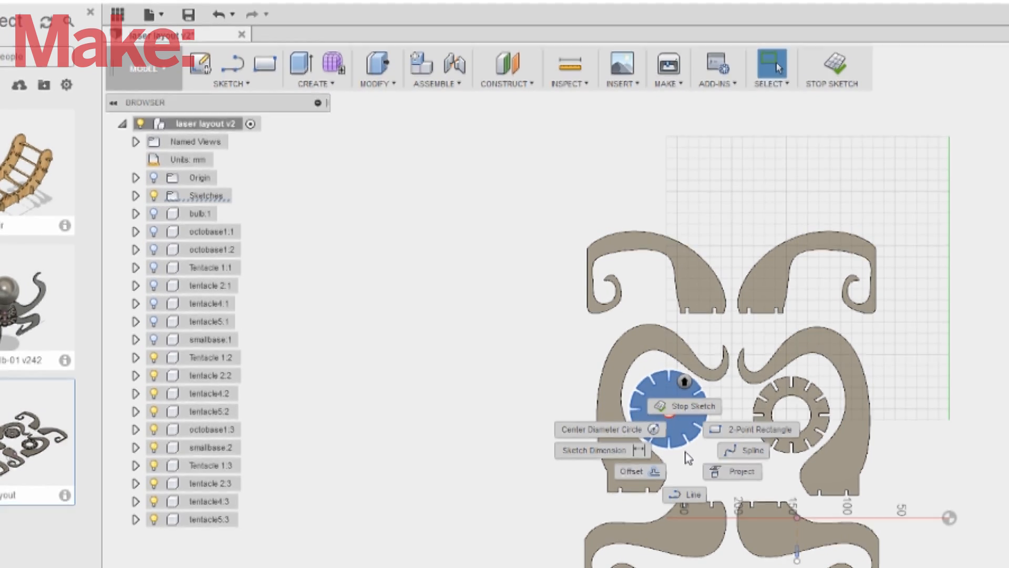
left_click(741, 471)
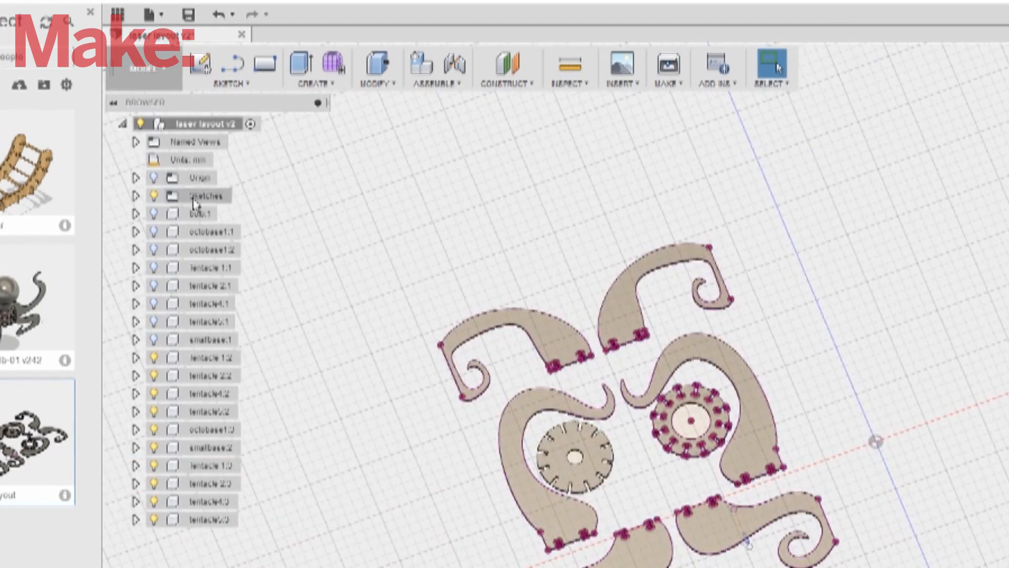
Save the projected sketch as a DXF file.
left_click(135, 196)
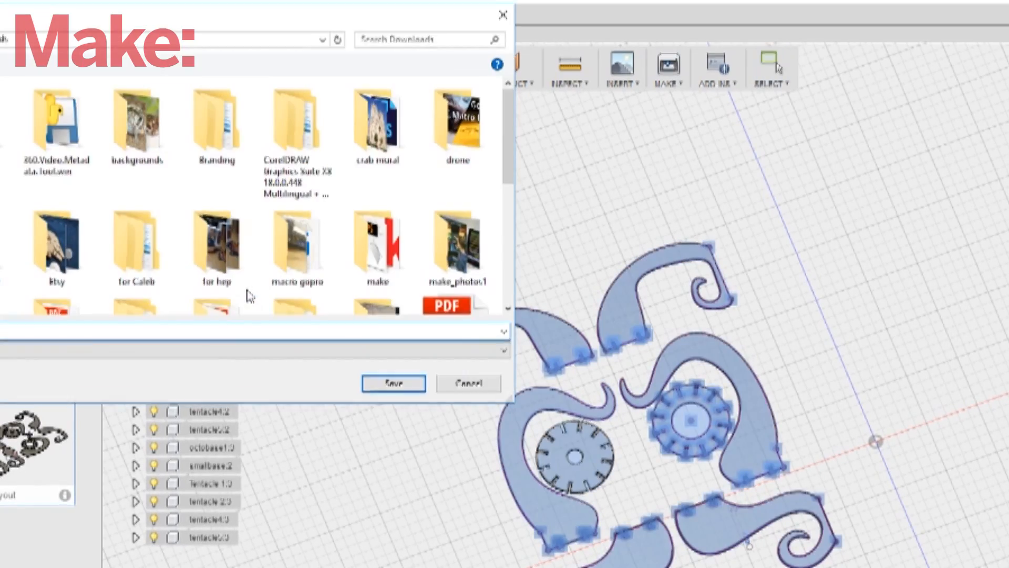
left_click(392, 383)
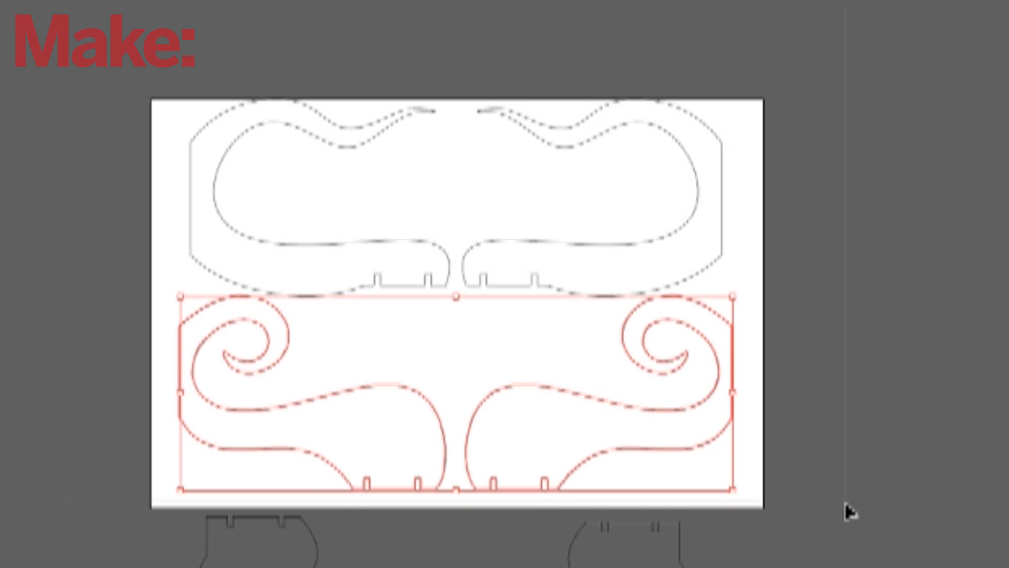